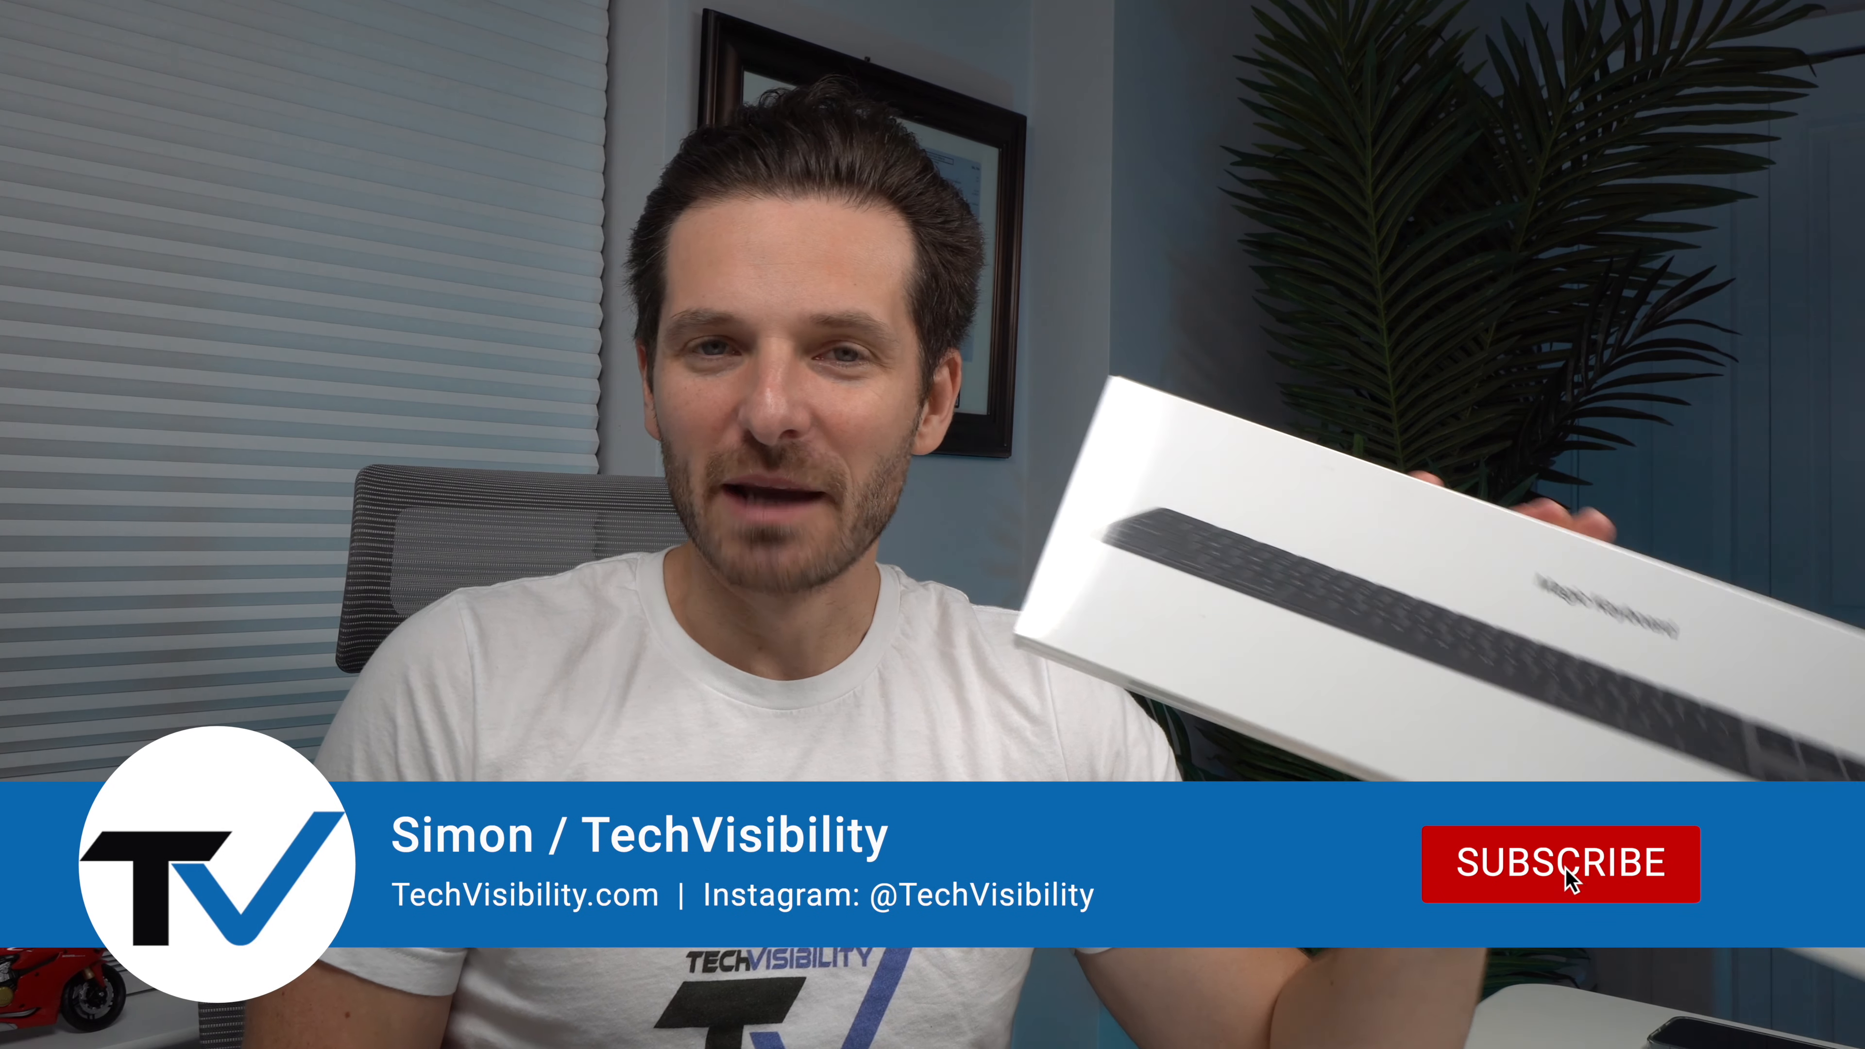
click(1568, 883)
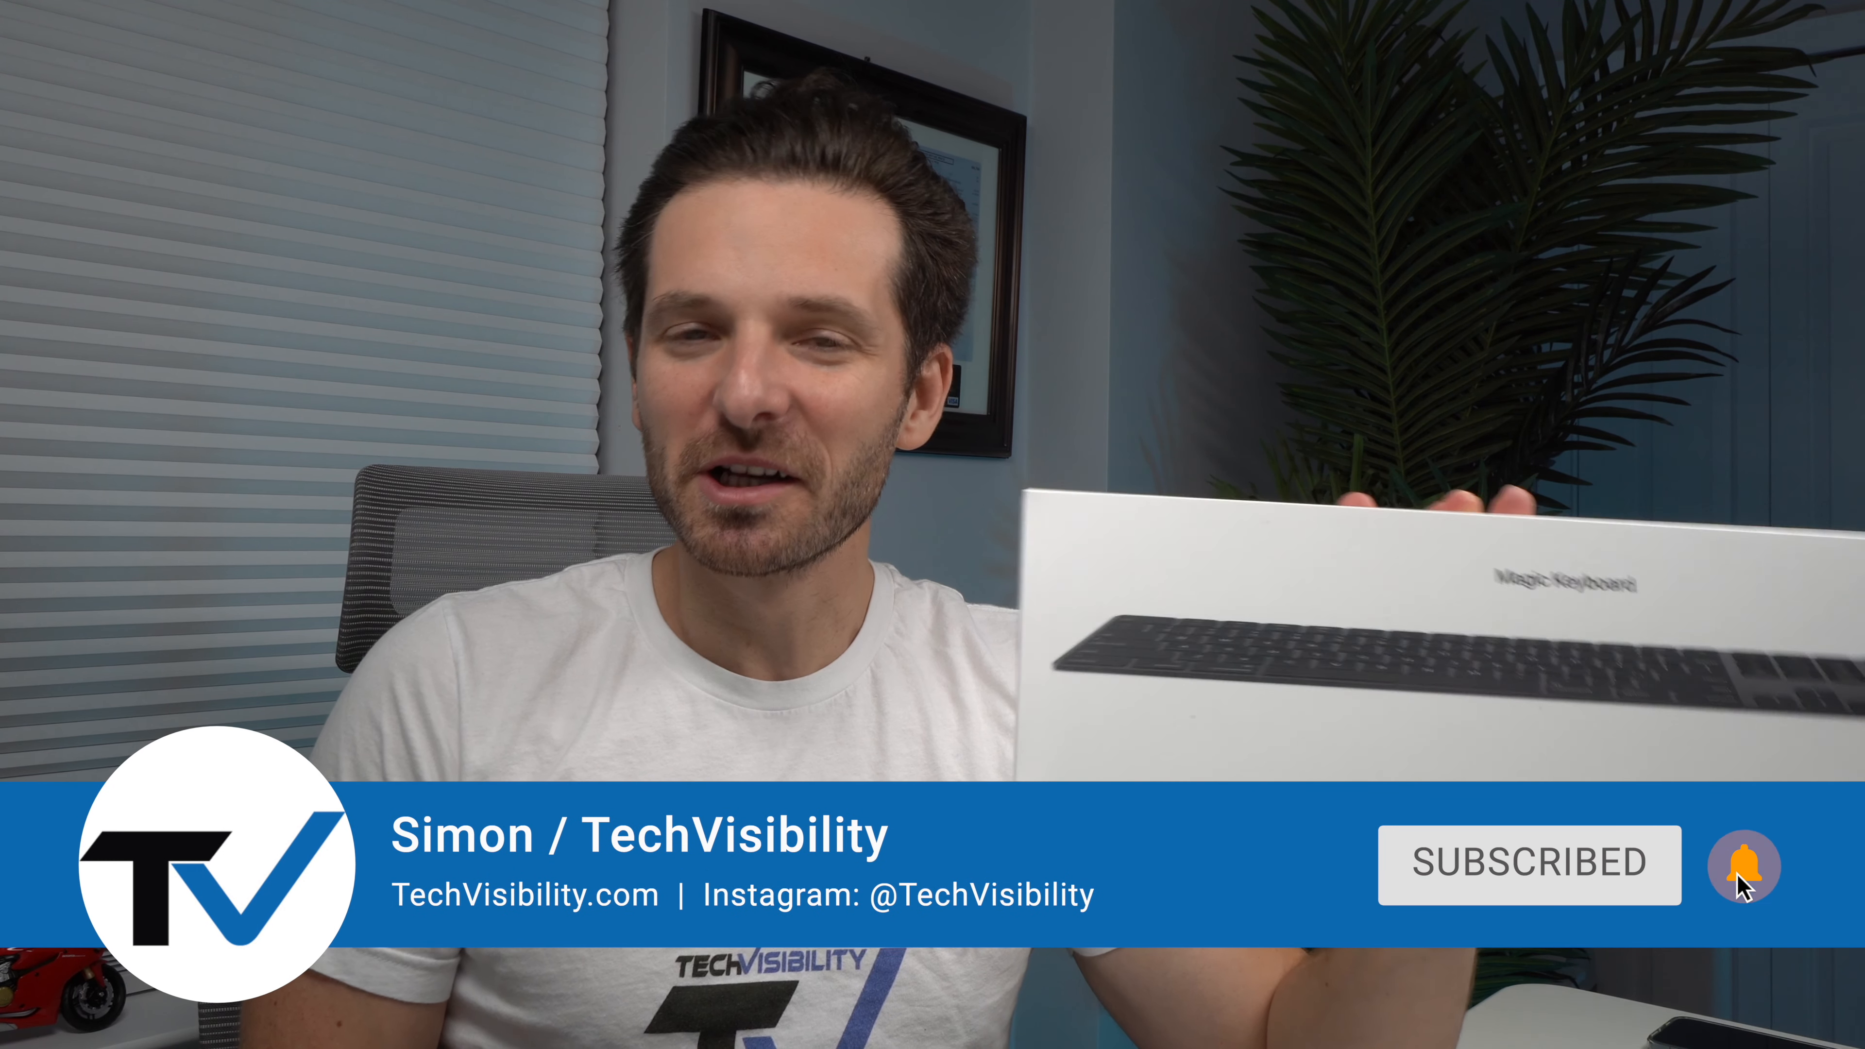